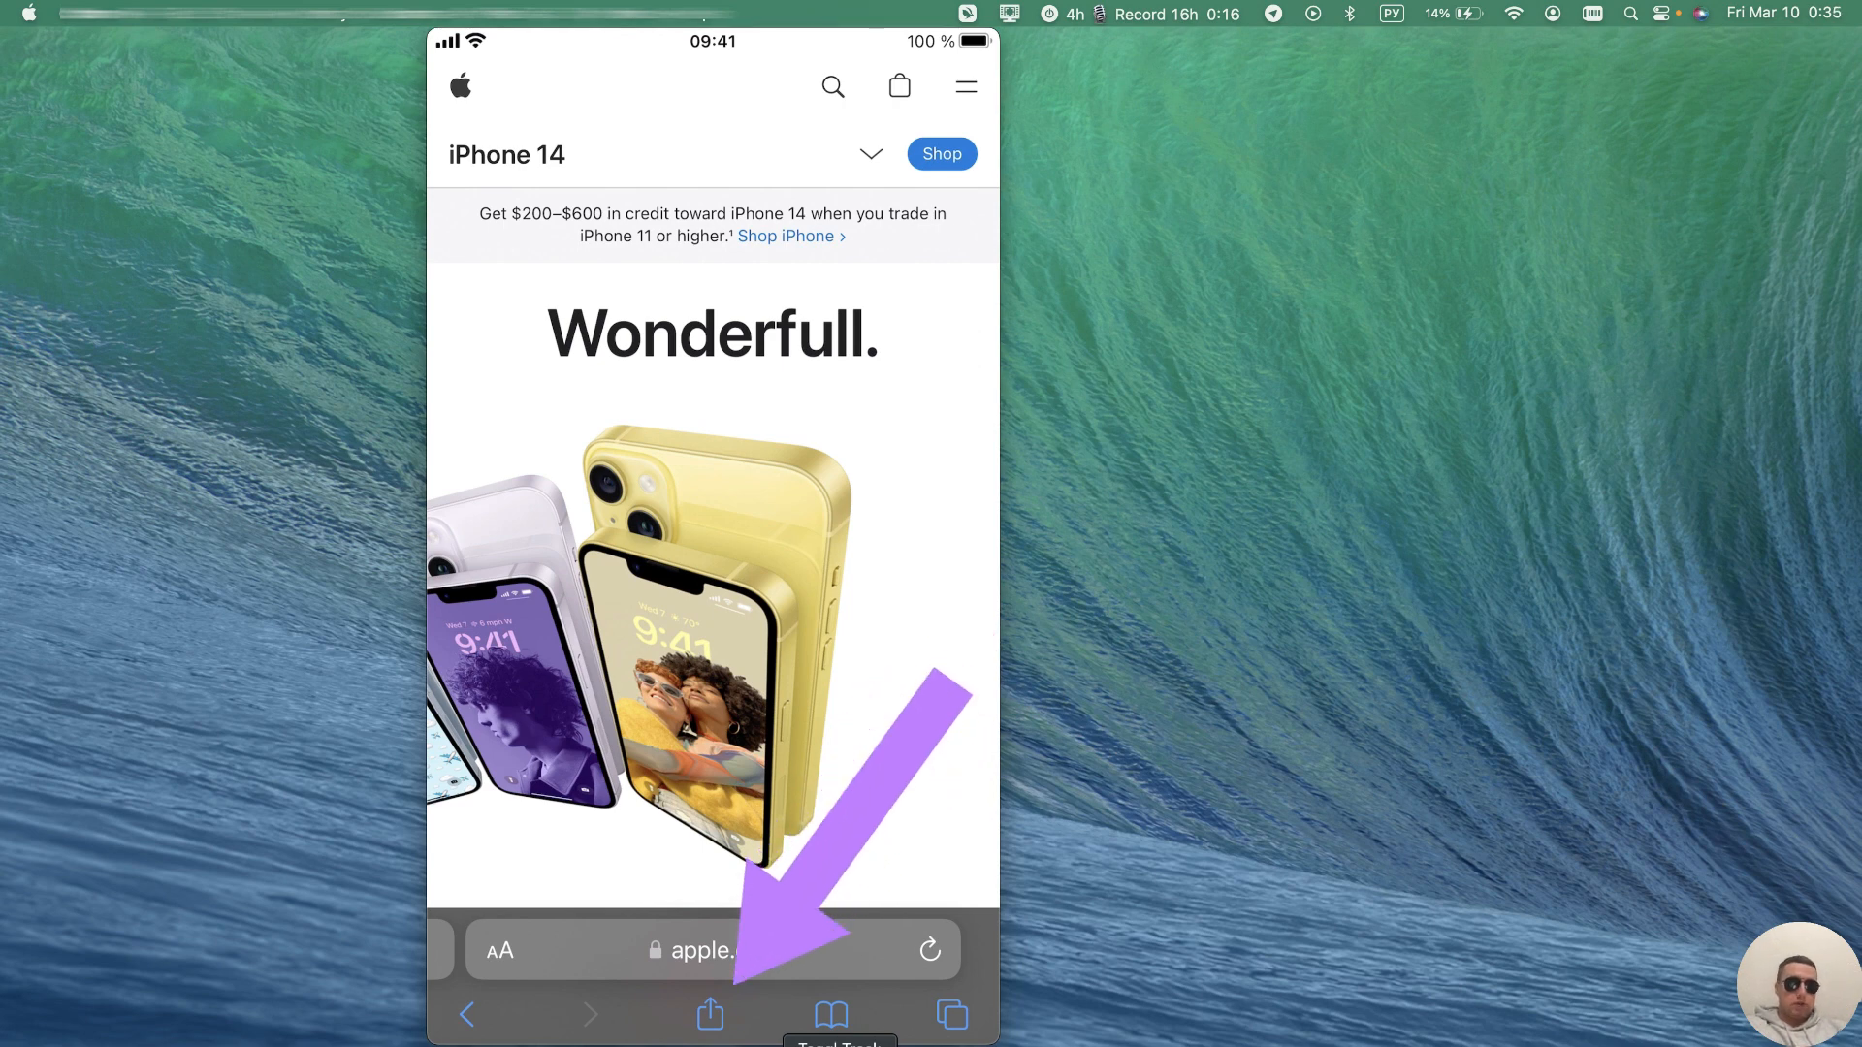
Step: Share the iPhone 14 Safari page via AirDrop, opening the AirDrop recipient screen
click(710, 1014)
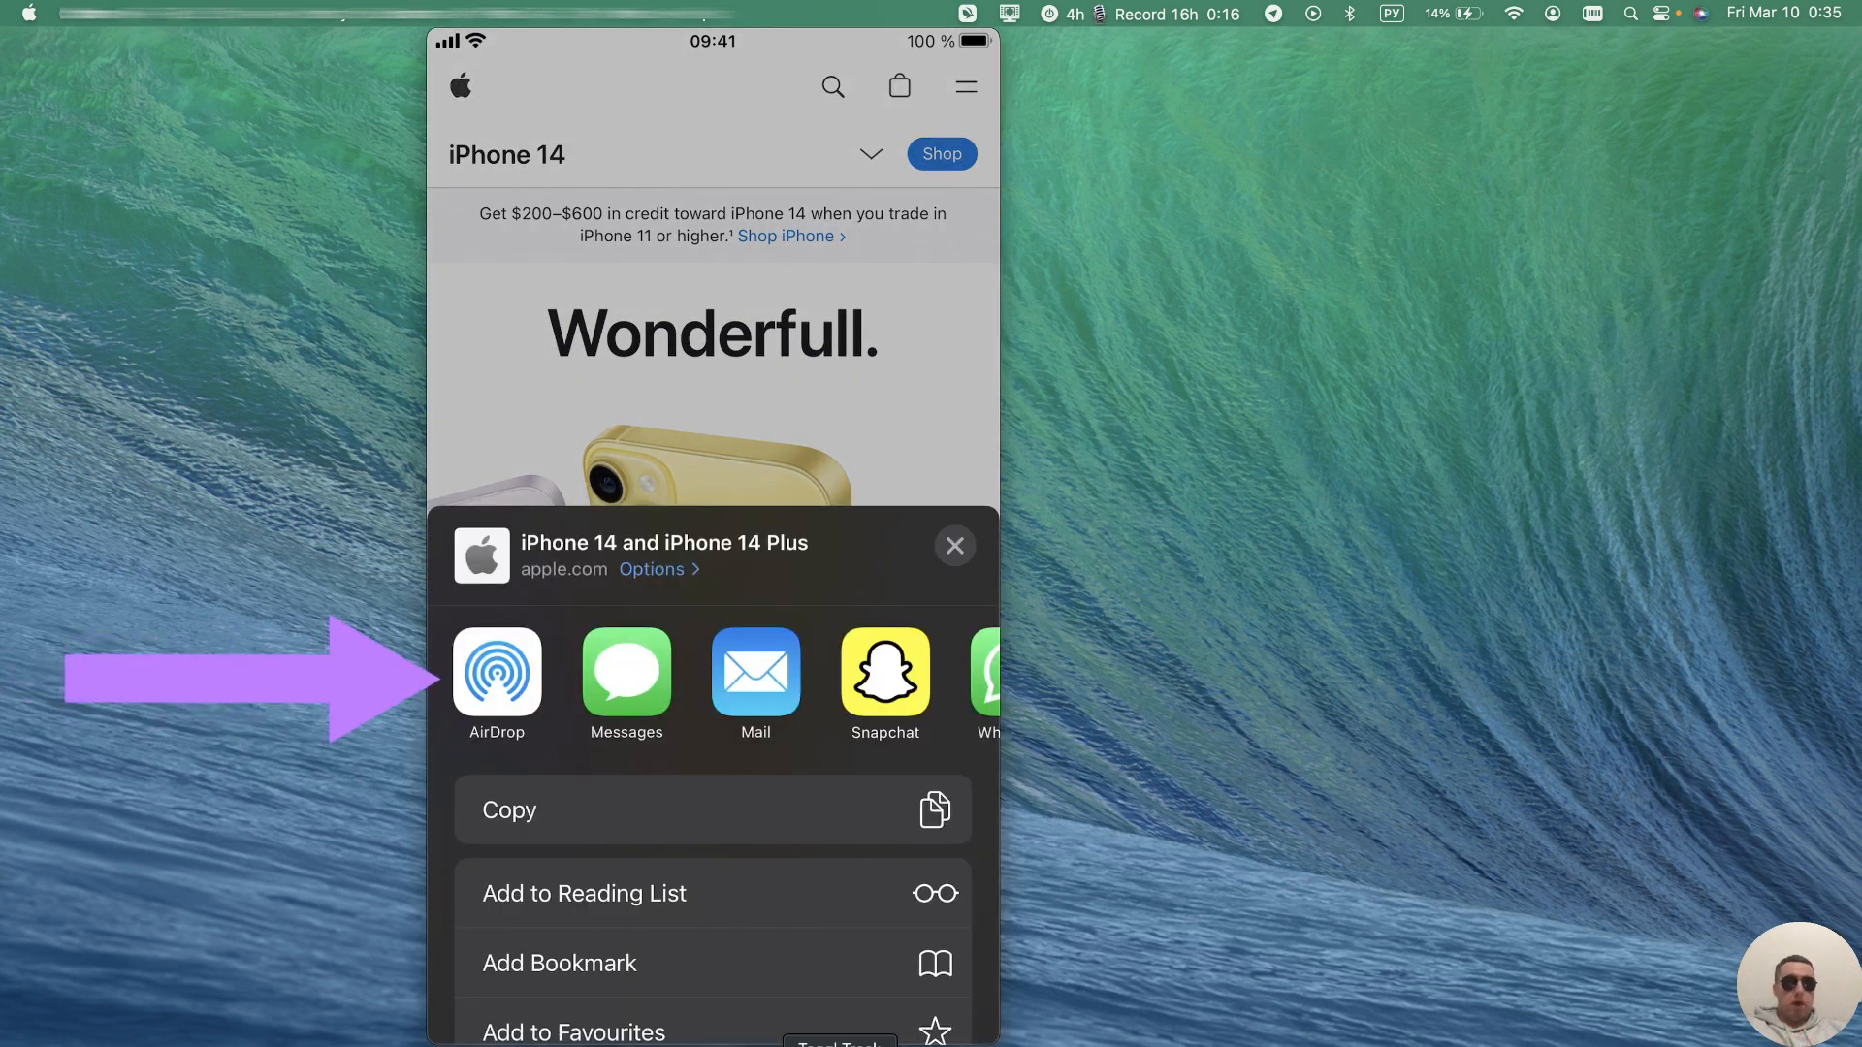
click(496, 678)
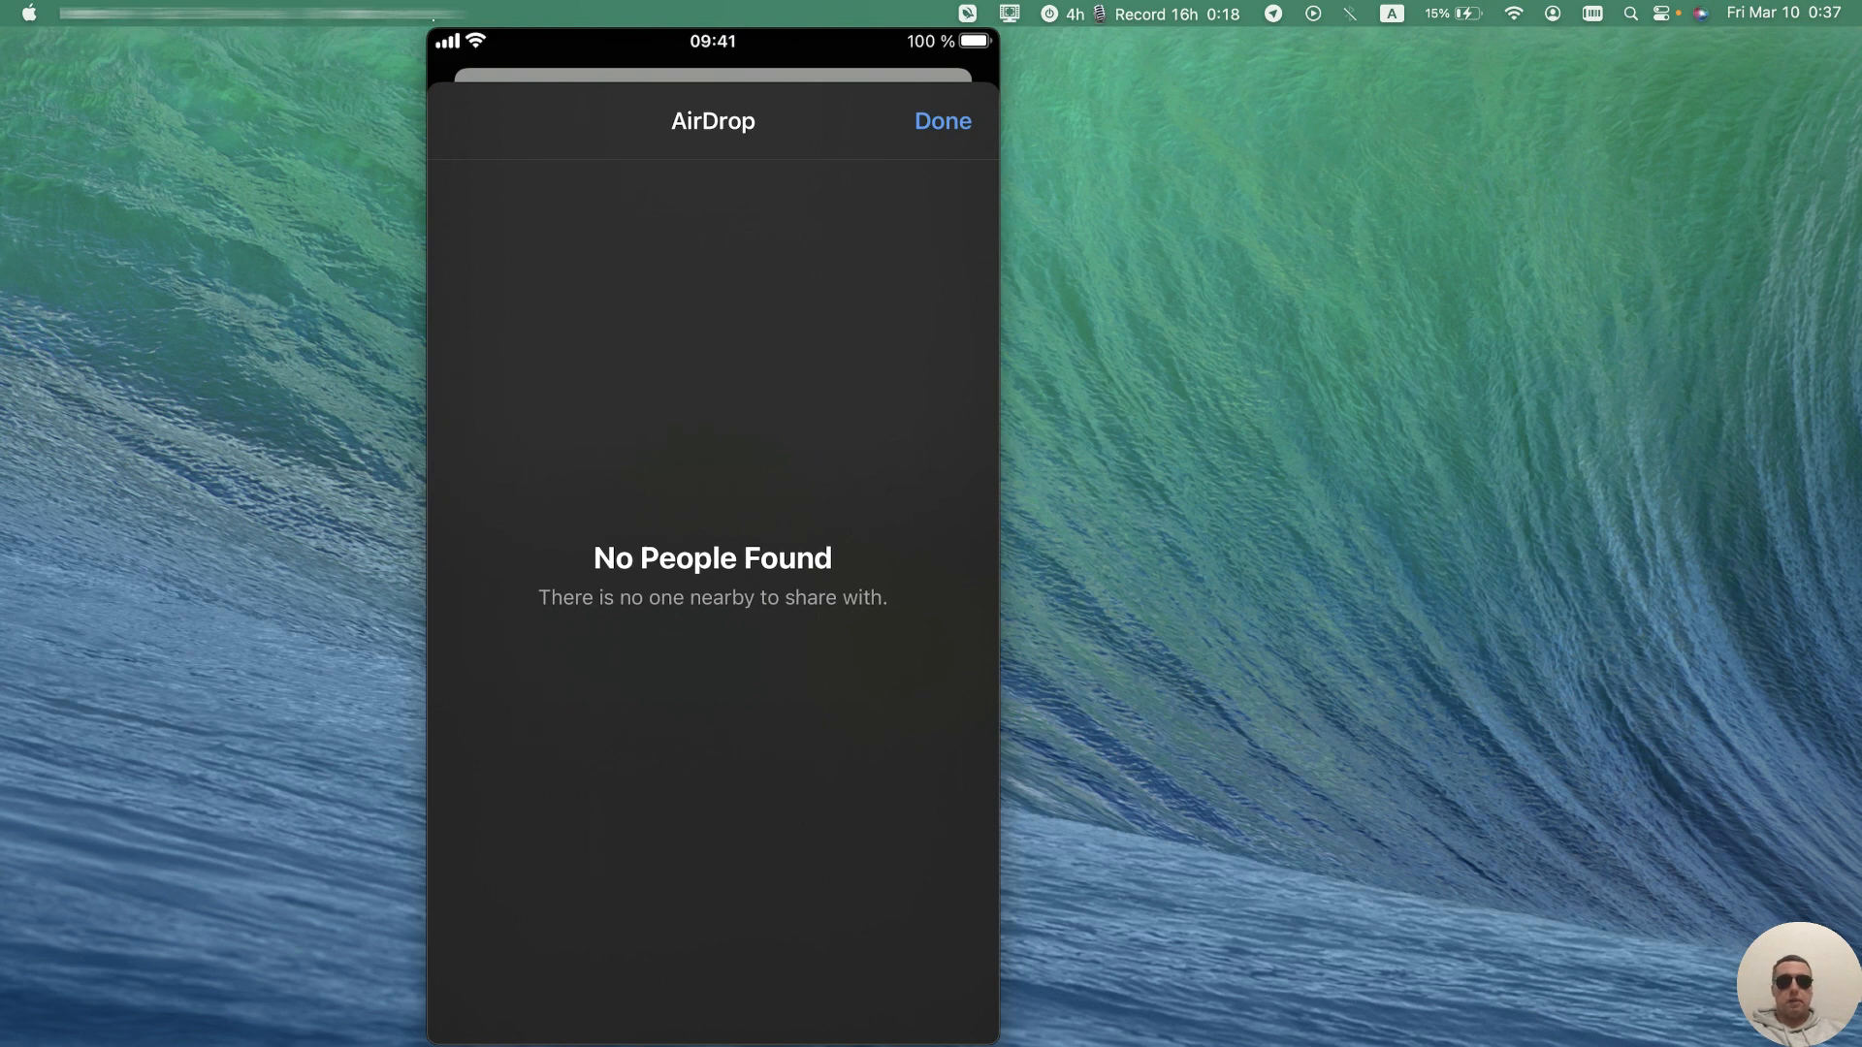
Step: Switch on the MacBook's Bluetooth and pick MuskBook as the web page's AirDrop recipient
click(1348, 13)
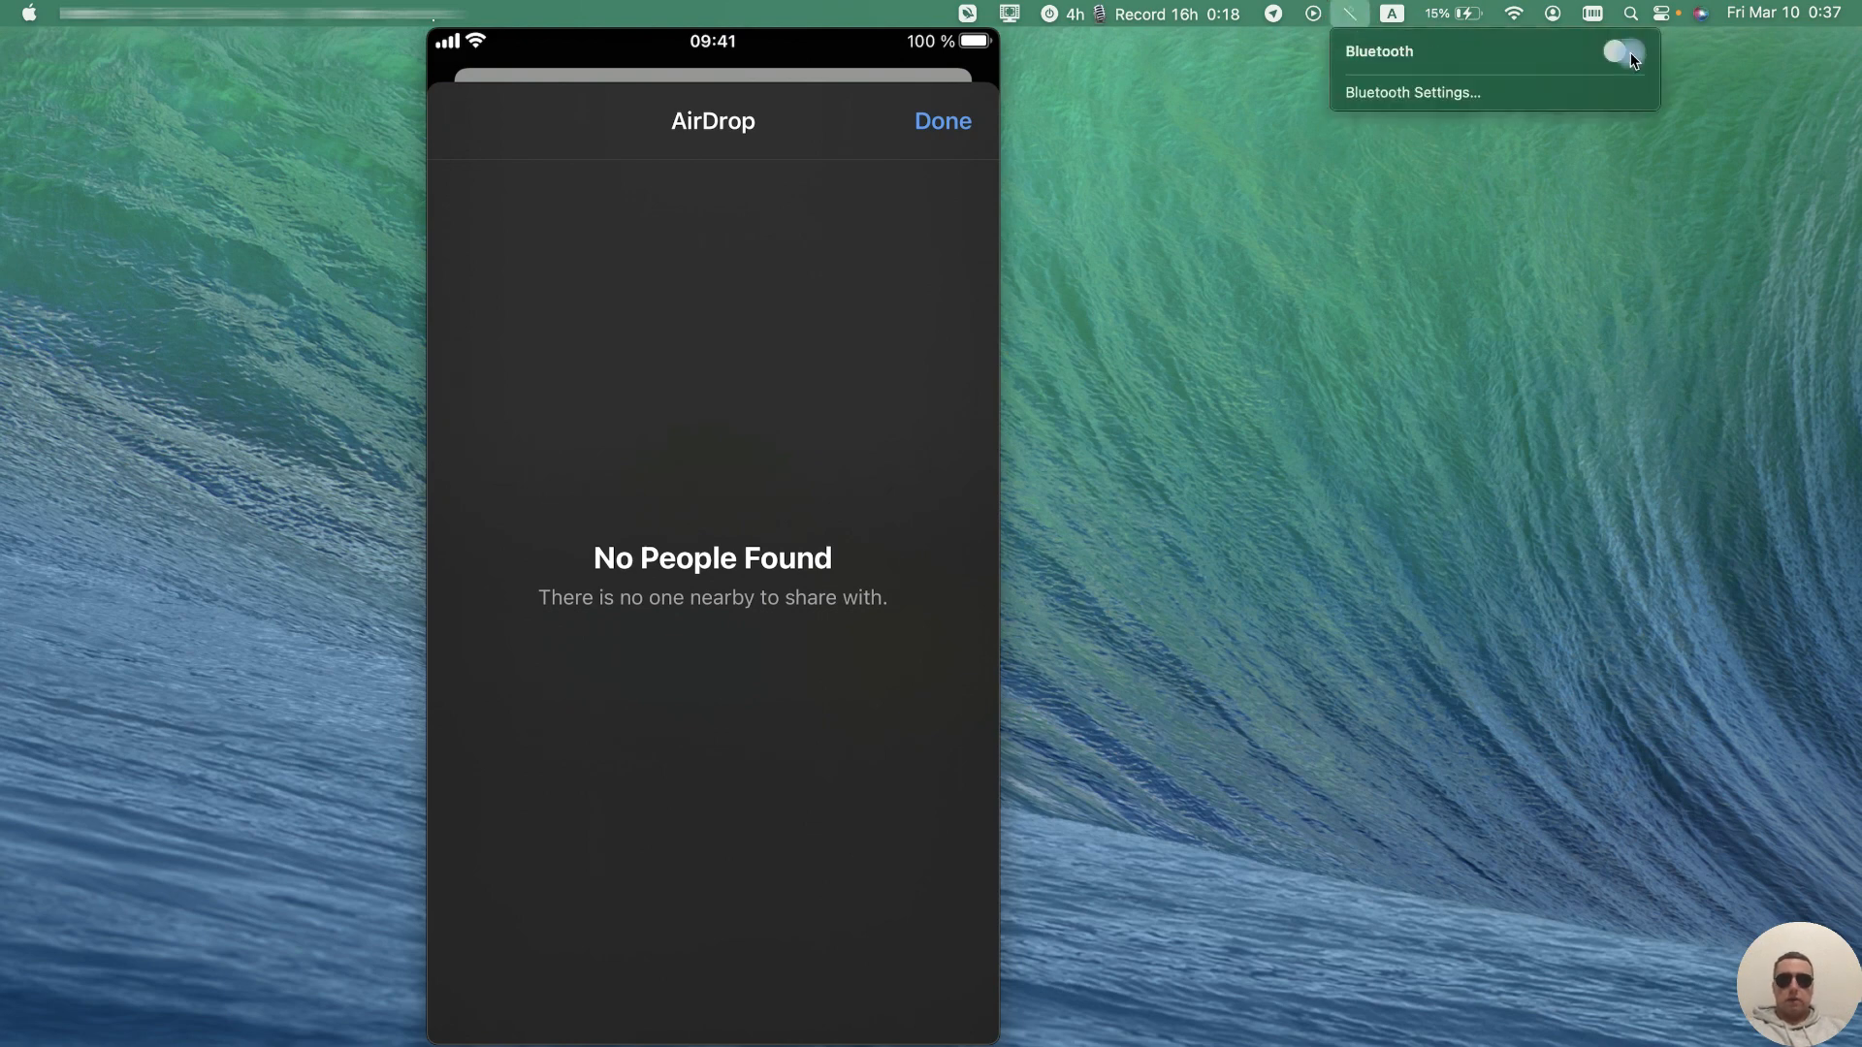
click(1622, 52)
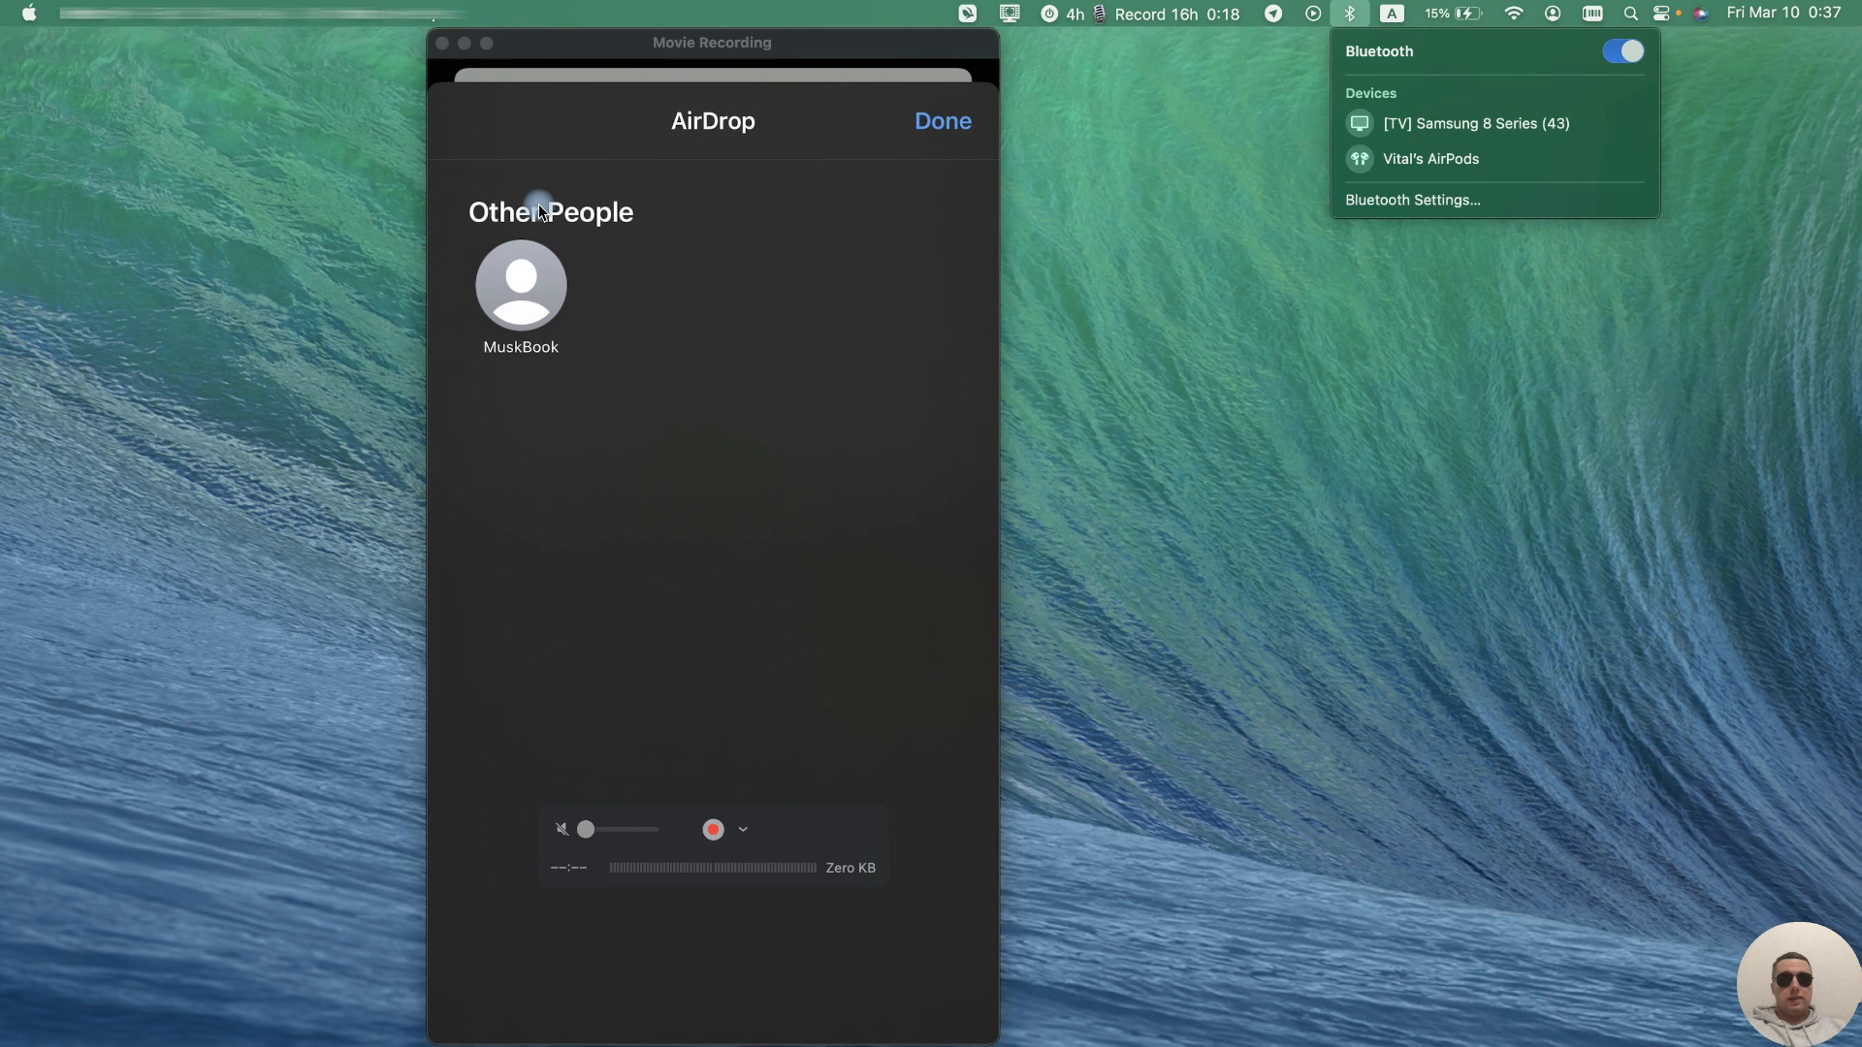
mouse_move(547, 316)
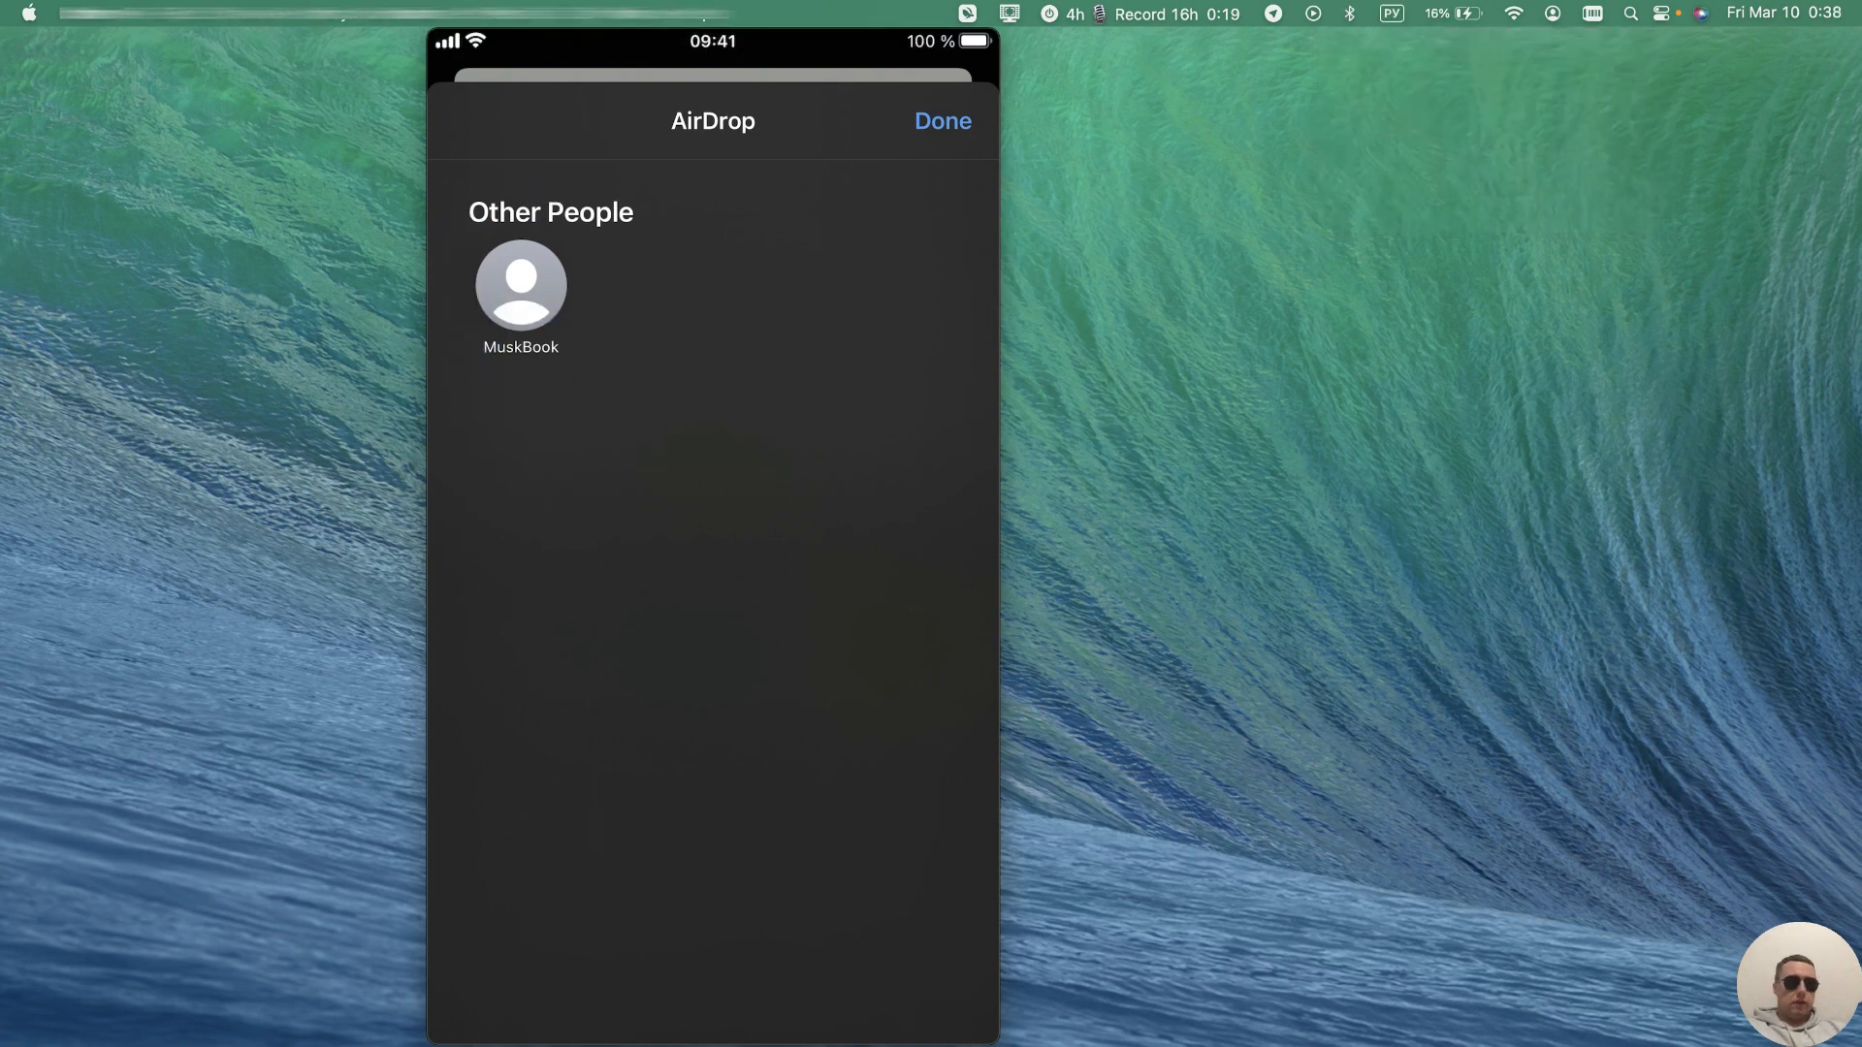
click(942, 120)
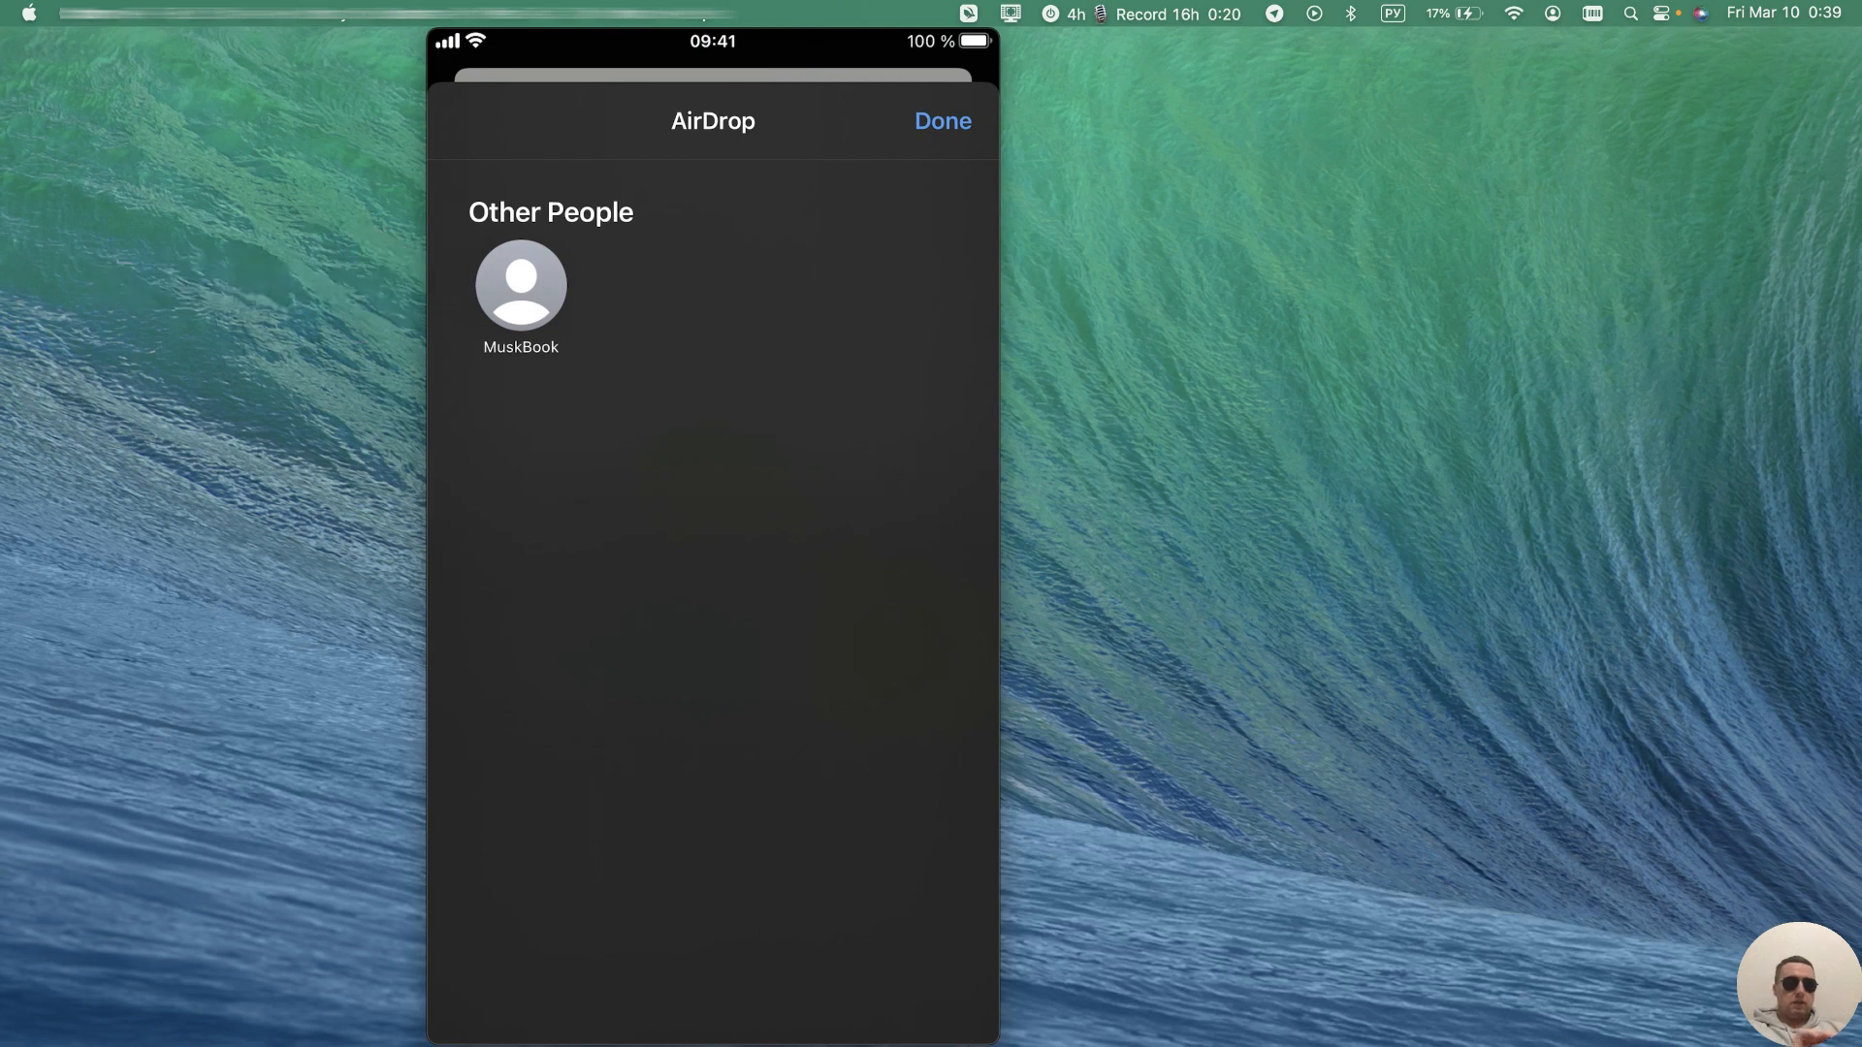
click(520, 285)
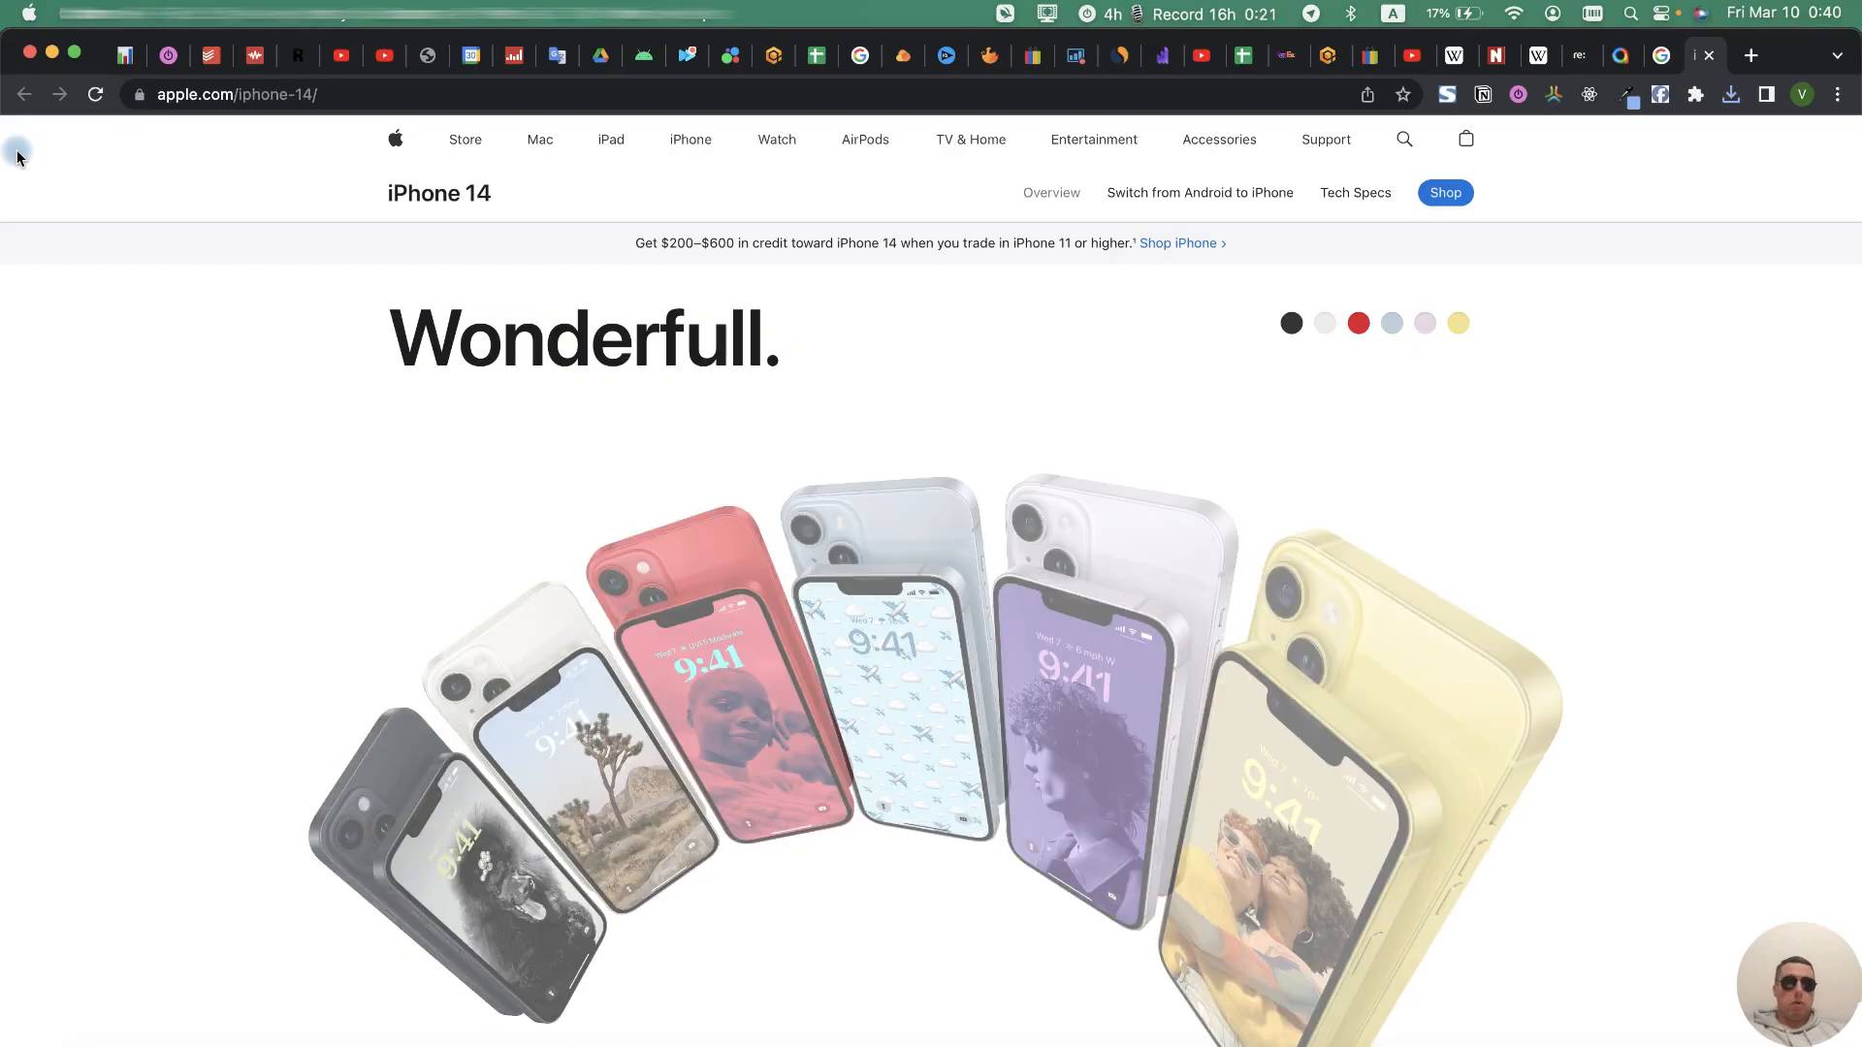
Step: Confirm the iPhone 14 page arrives in Chrome on MuskBook, marked Sent
click(1457, 323)
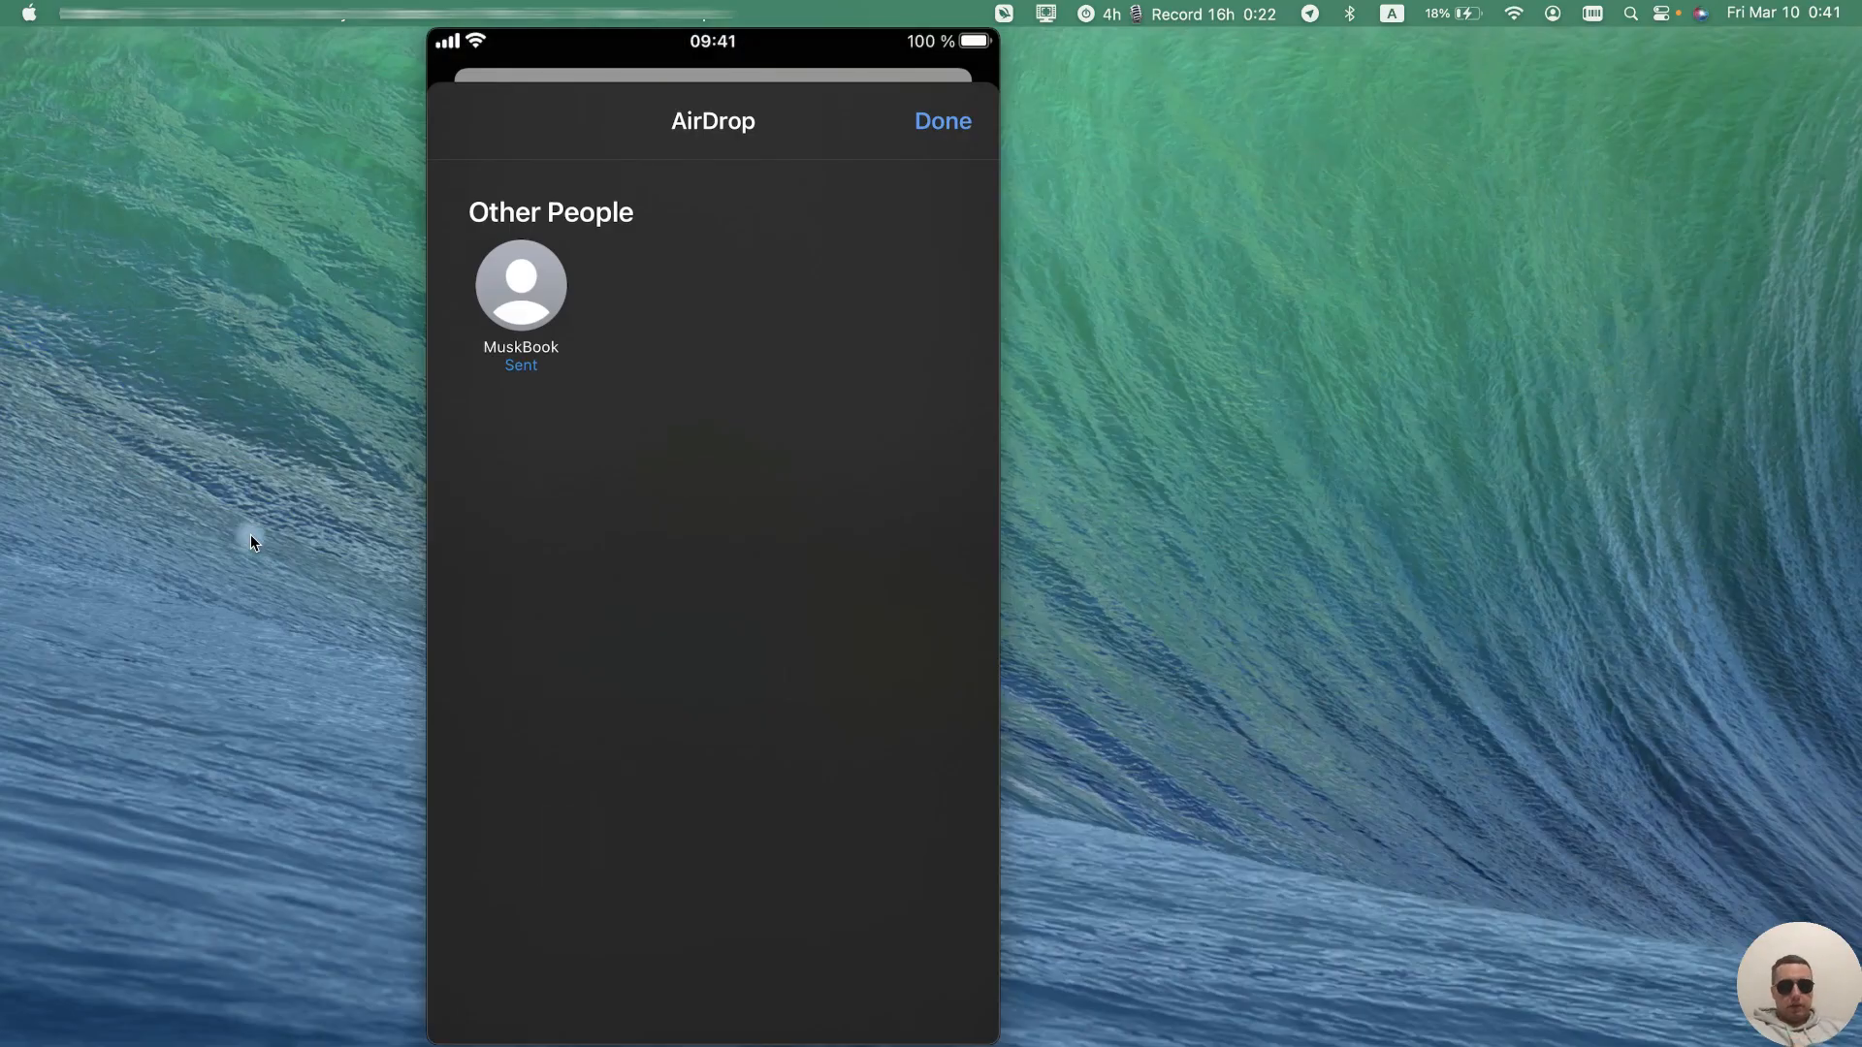
Step: AirDrop the 8-second screen-recording video from Photos to MuskBook
click(942, 121)
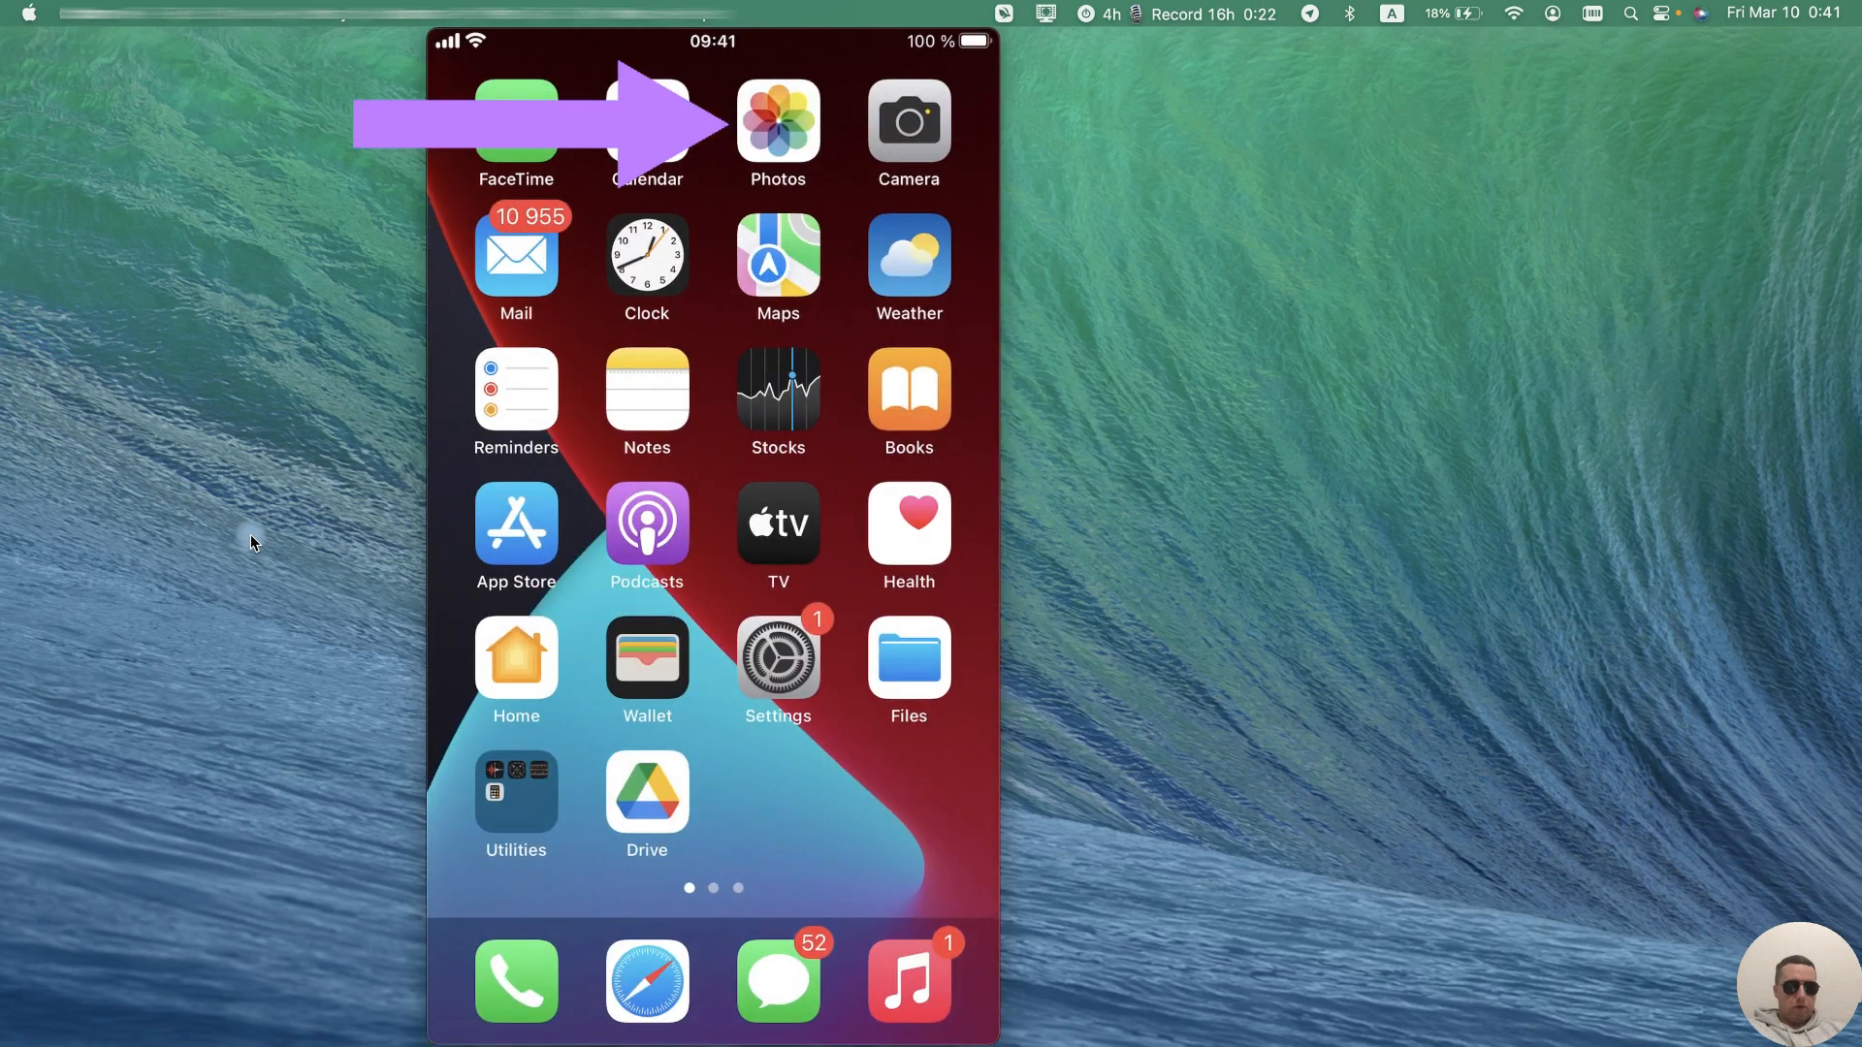
click(777, 121)
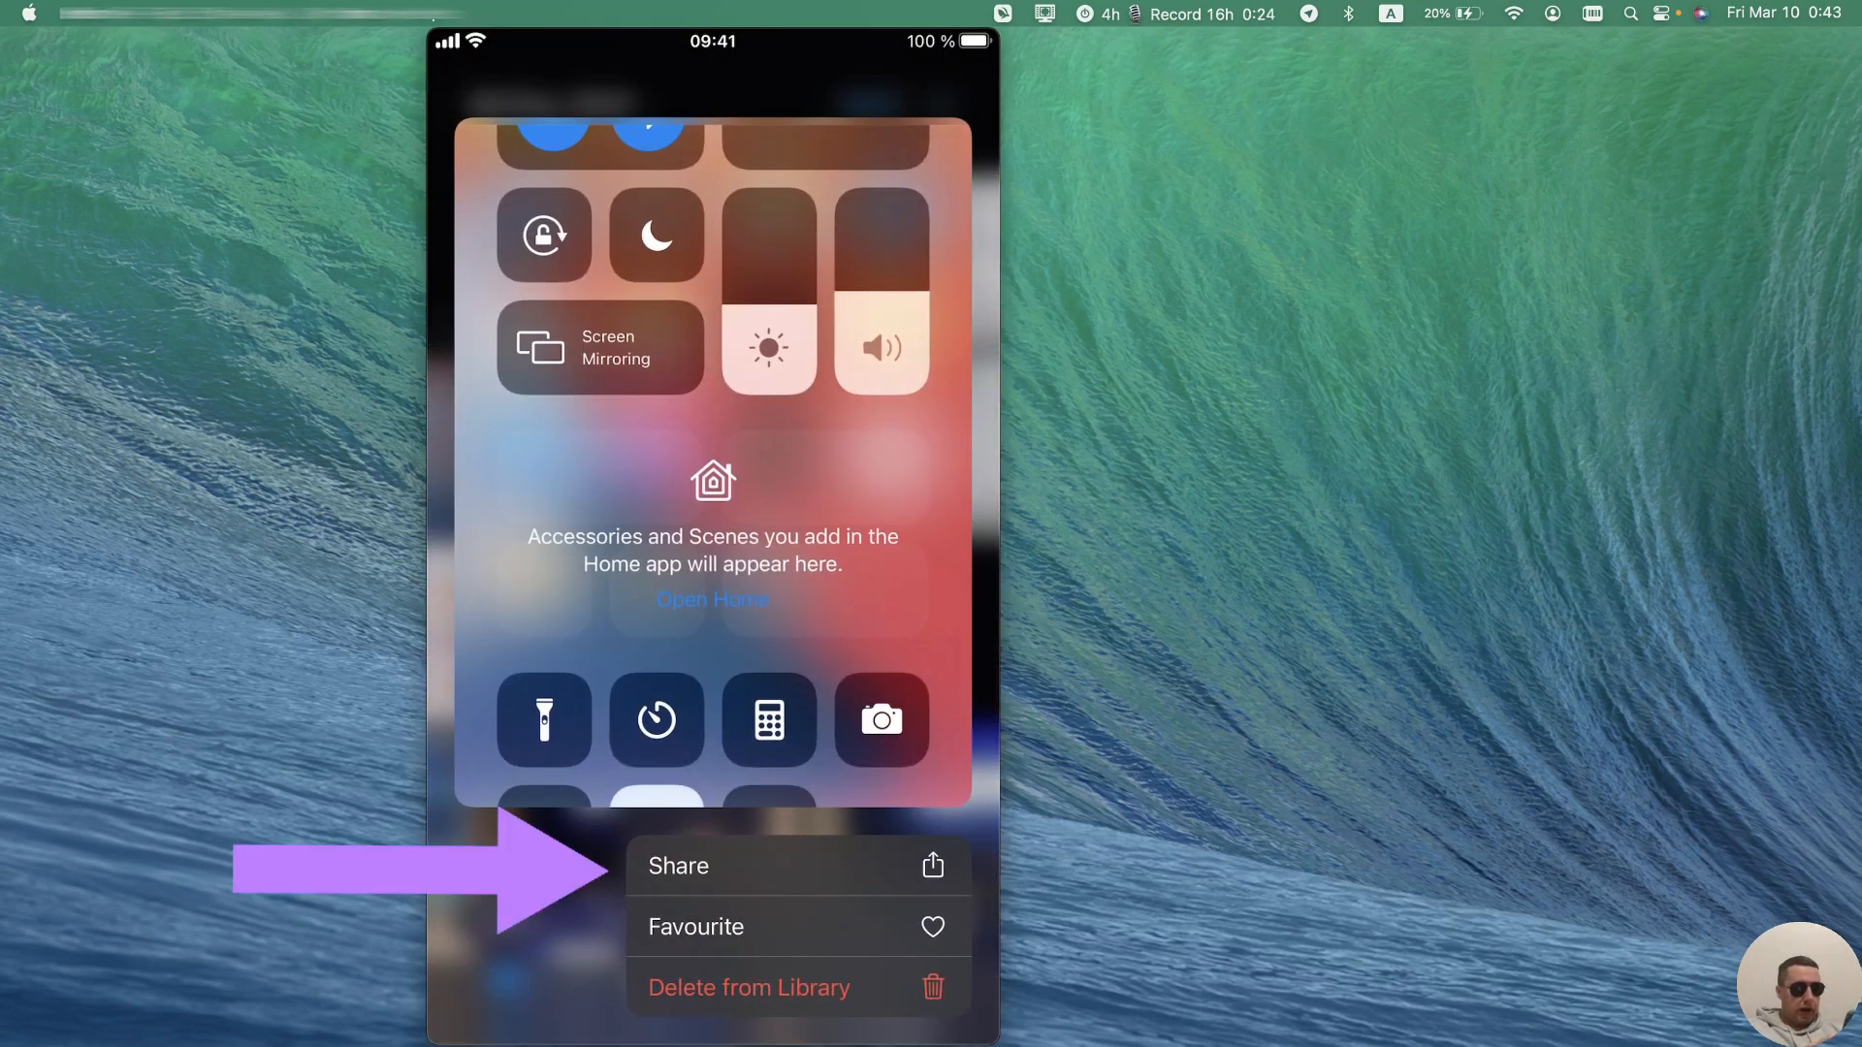
click(678, 866)
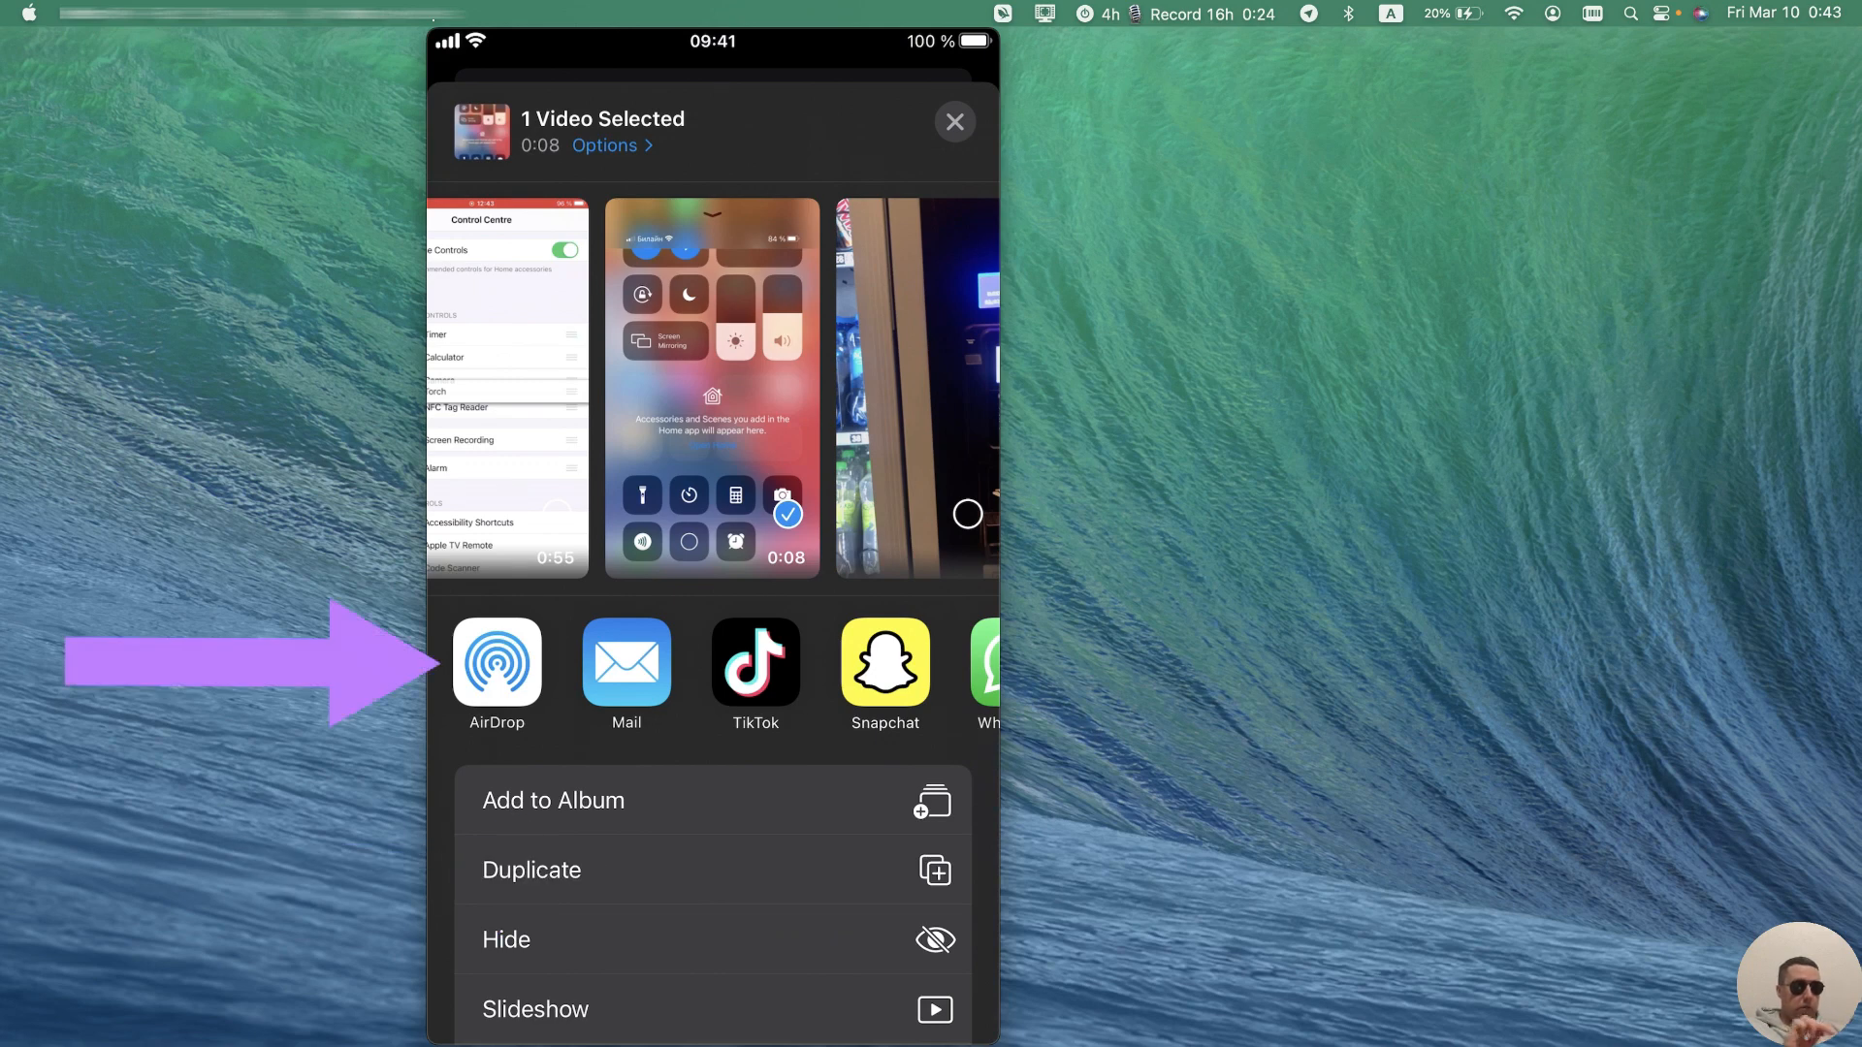
click(496, 662)
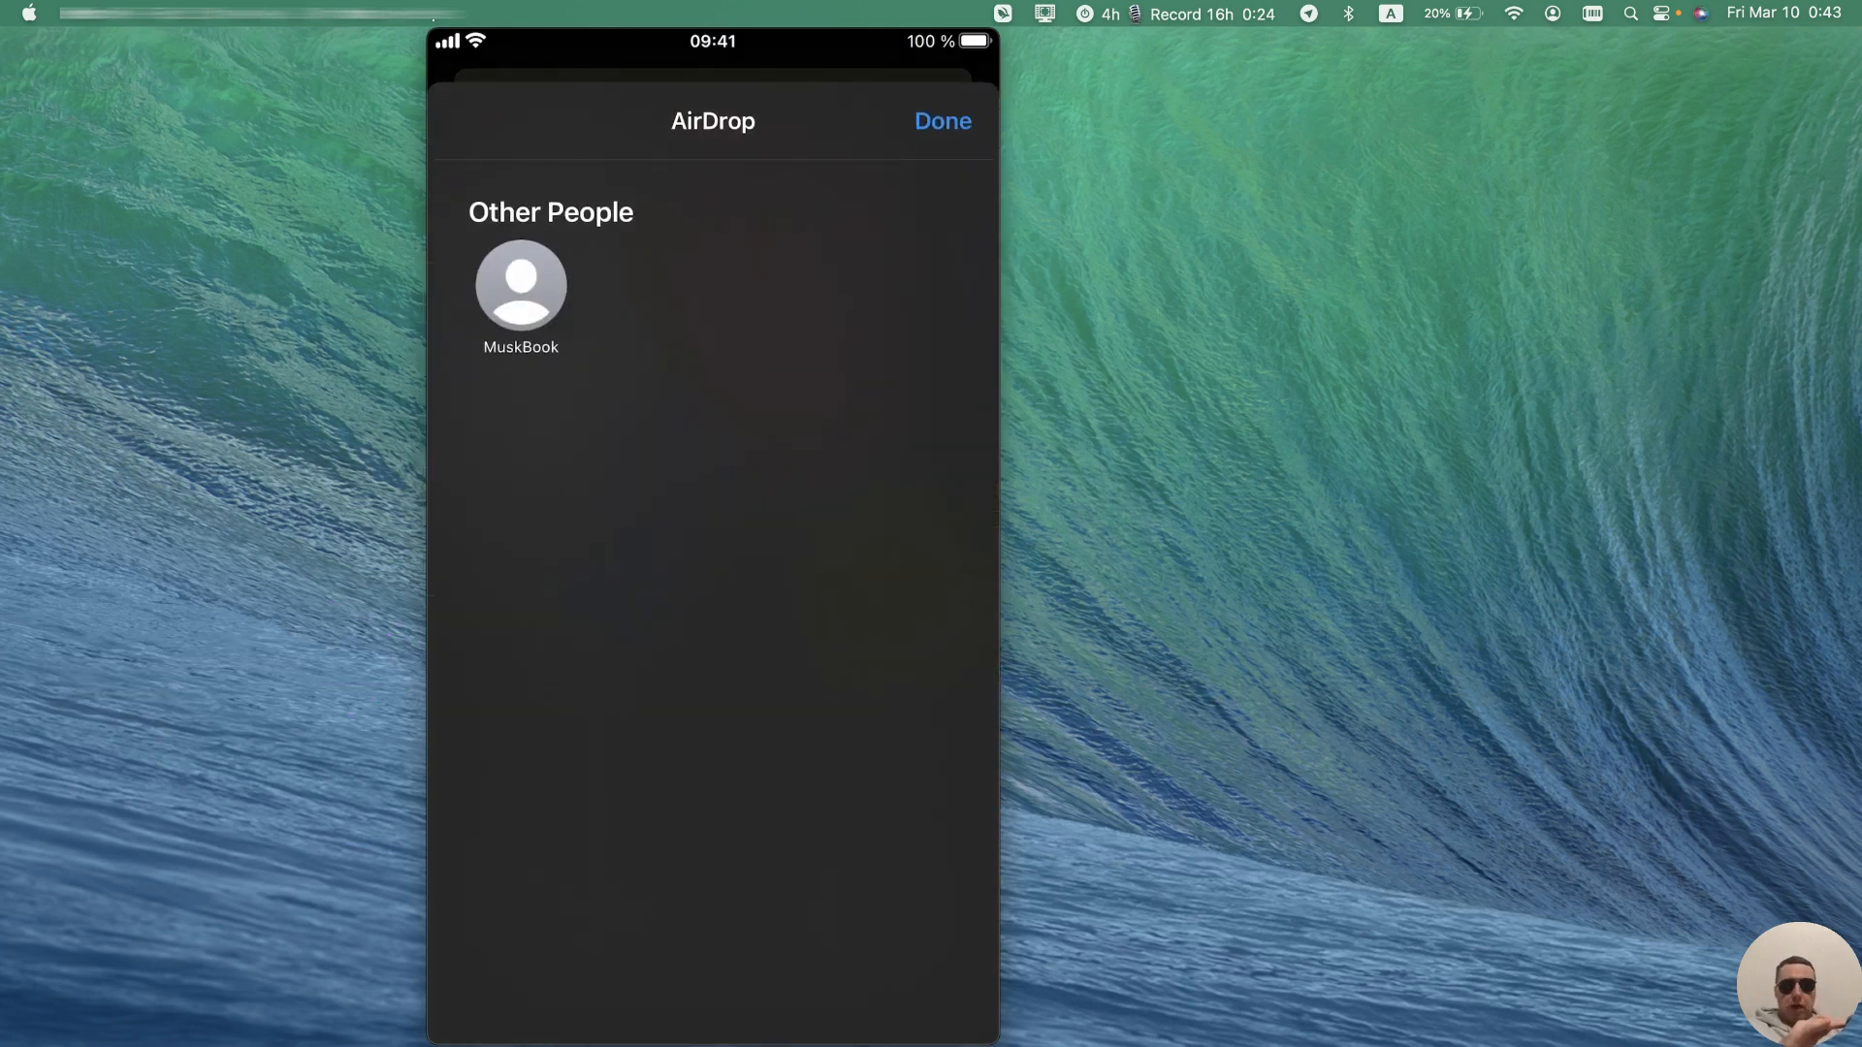
click(520, 285)
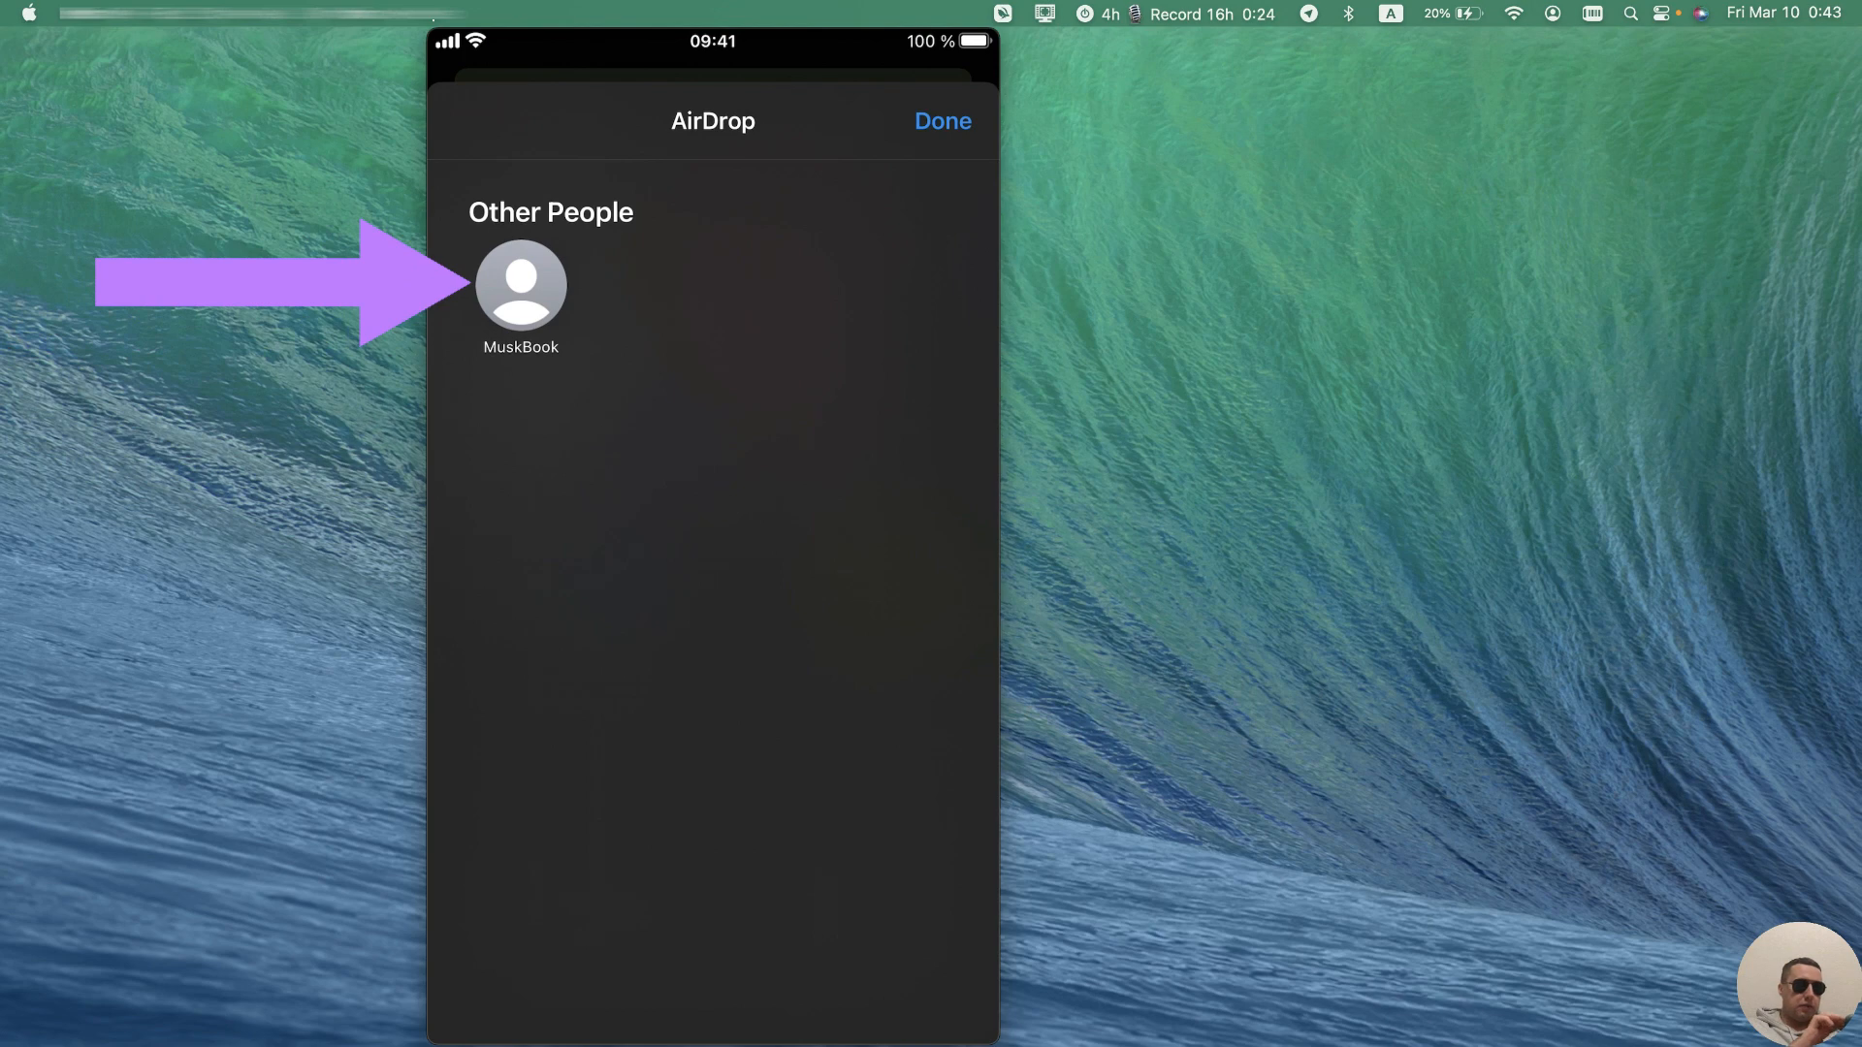
click(520, 285)
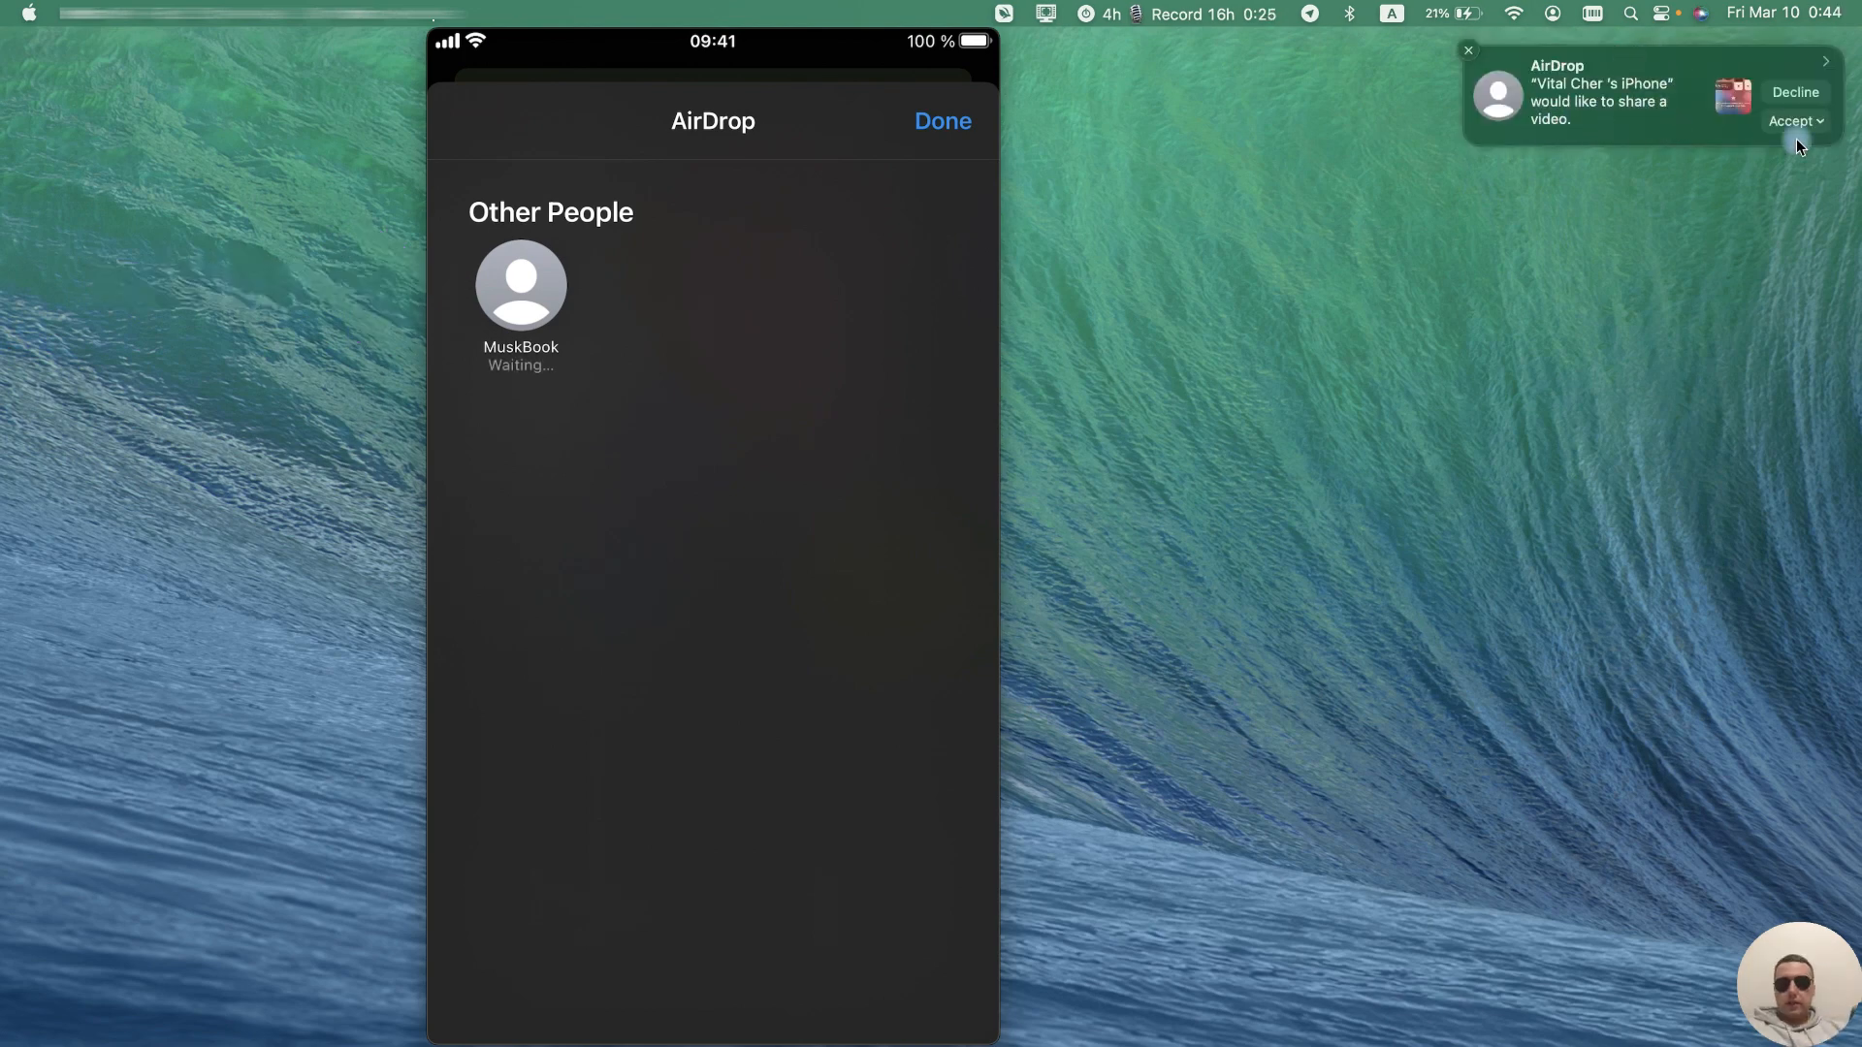
Step: Accept the incoming AirDrop video and play the MP4 from Finder's Downloads folder
click(1793, 121)
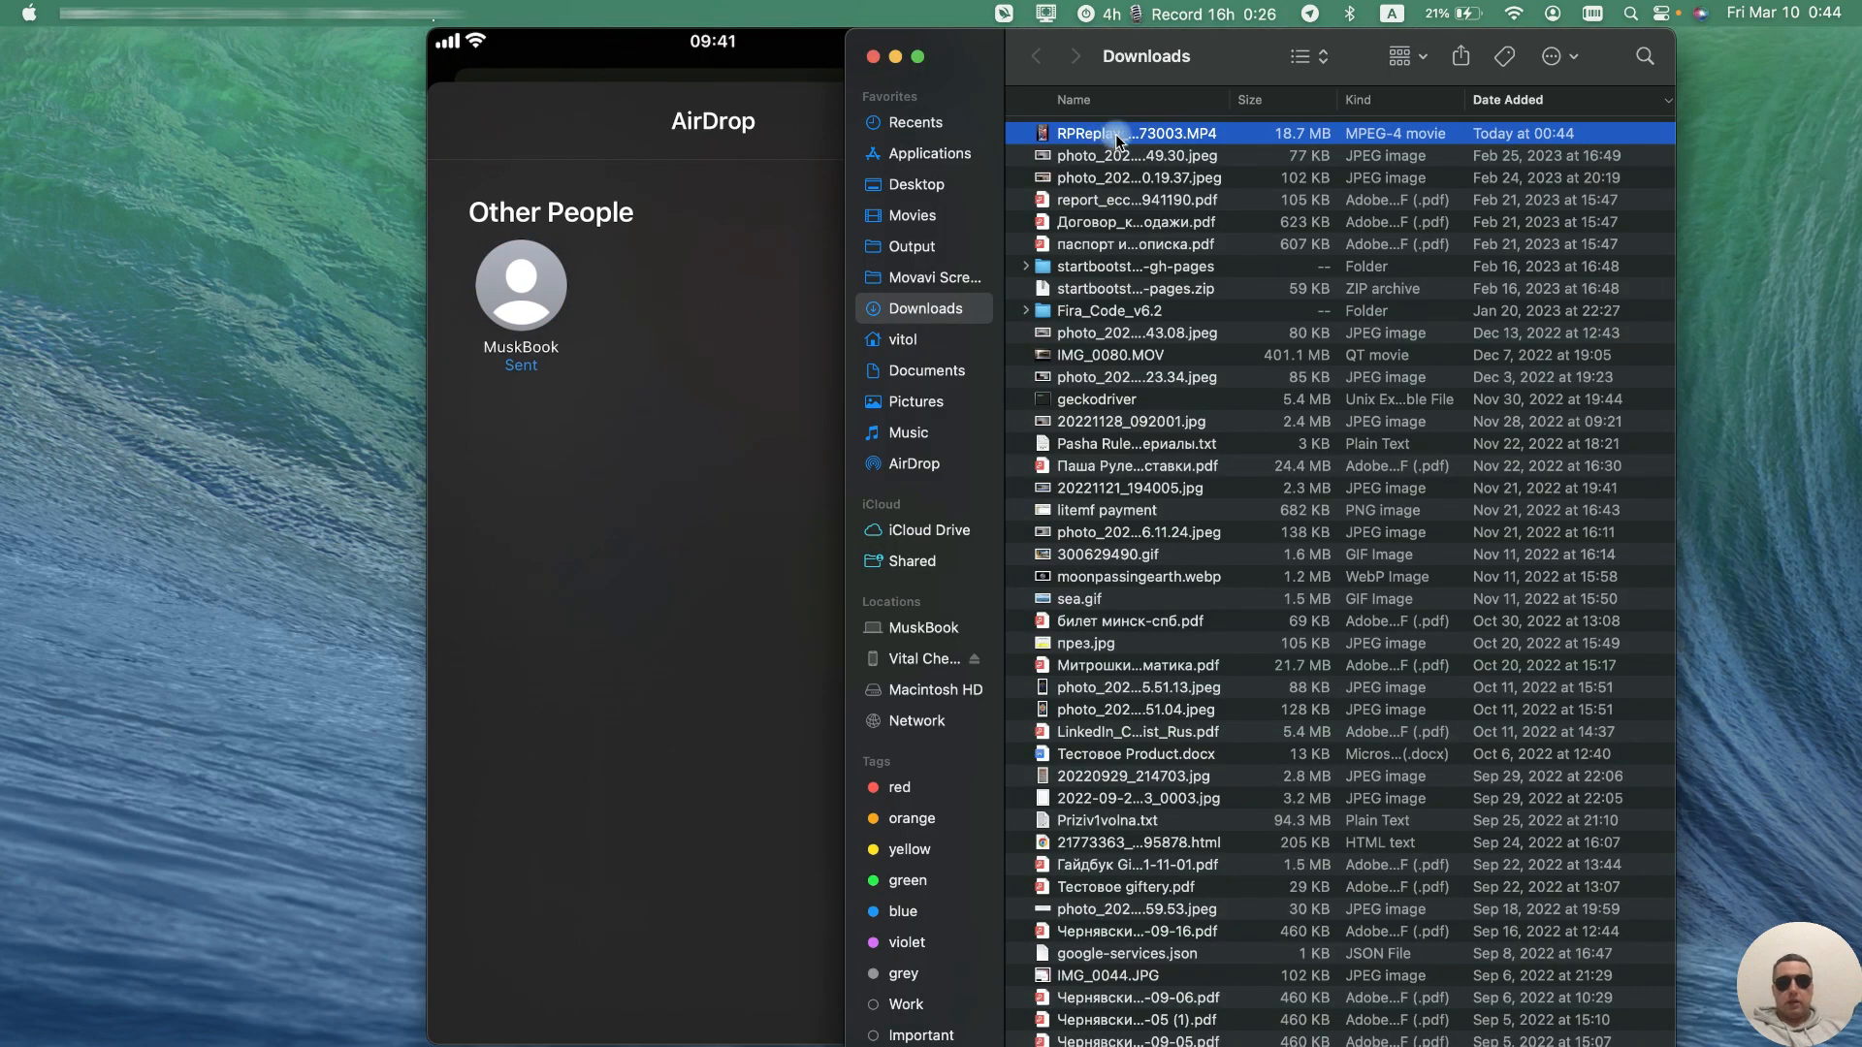
double_click(1134, 133)
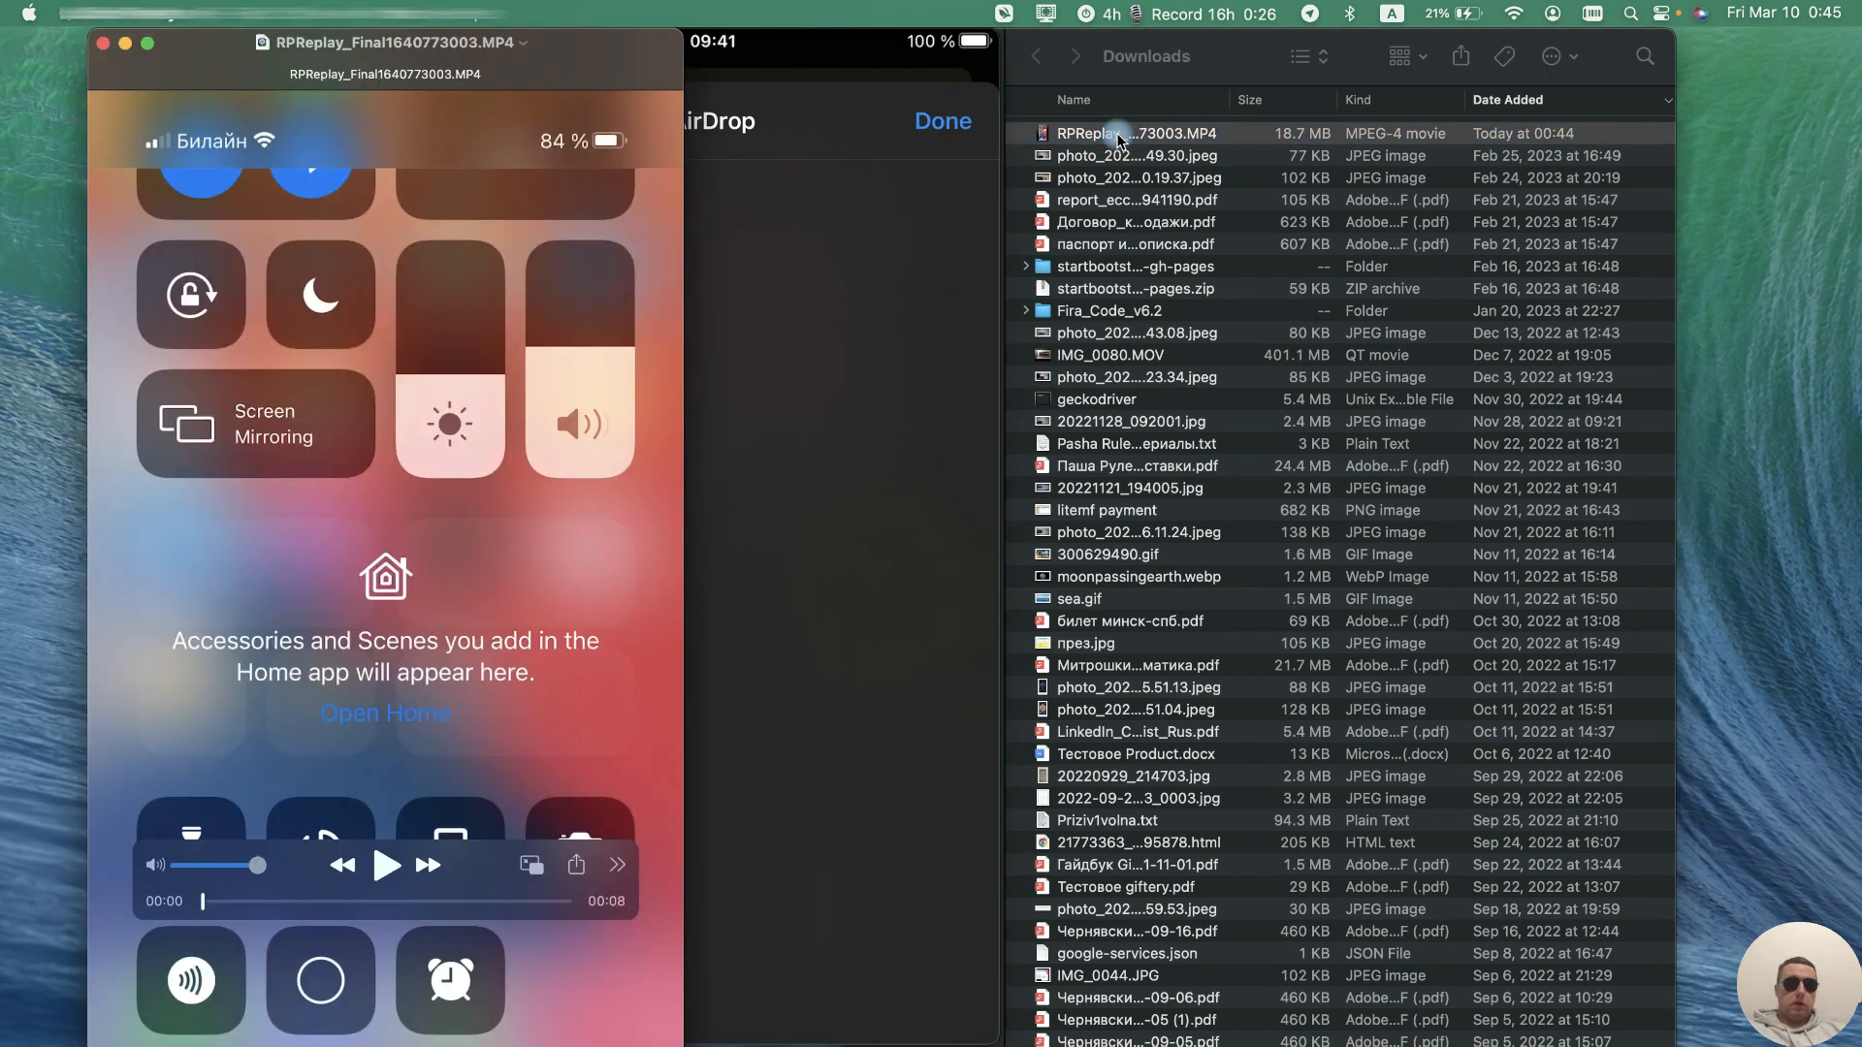